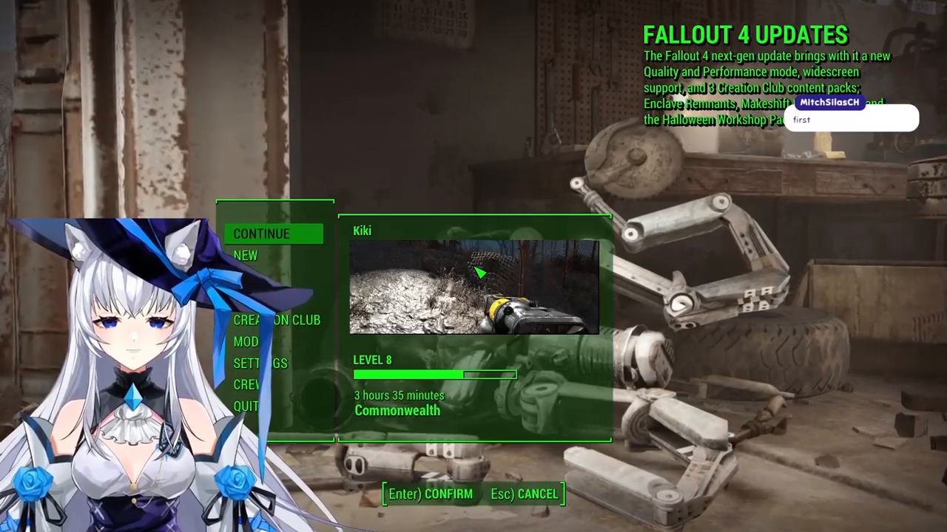
# Step: Load the most recent save of the level 8 character from the main menu
pyautogui.press('enter')
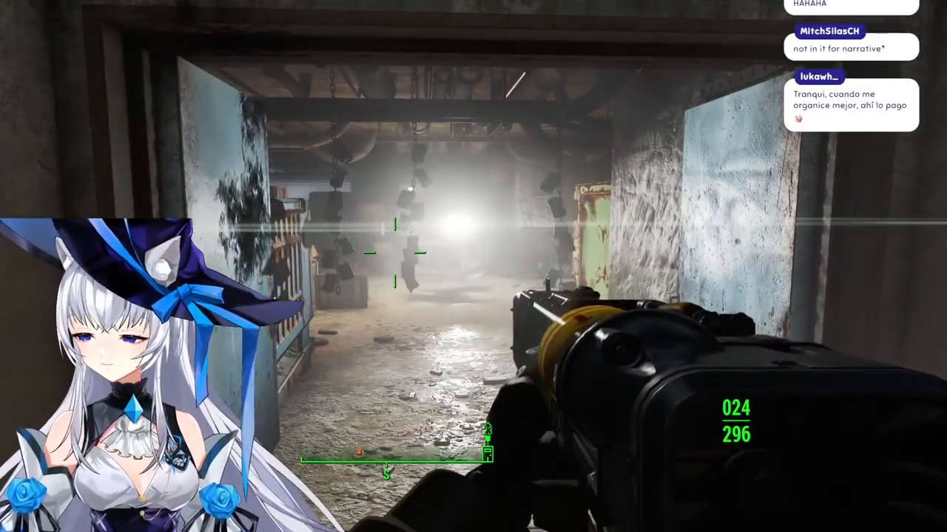
# Step: Bring up the pause menu after walking the corridor with the rifle drawn
pyautogui.press('Escape')
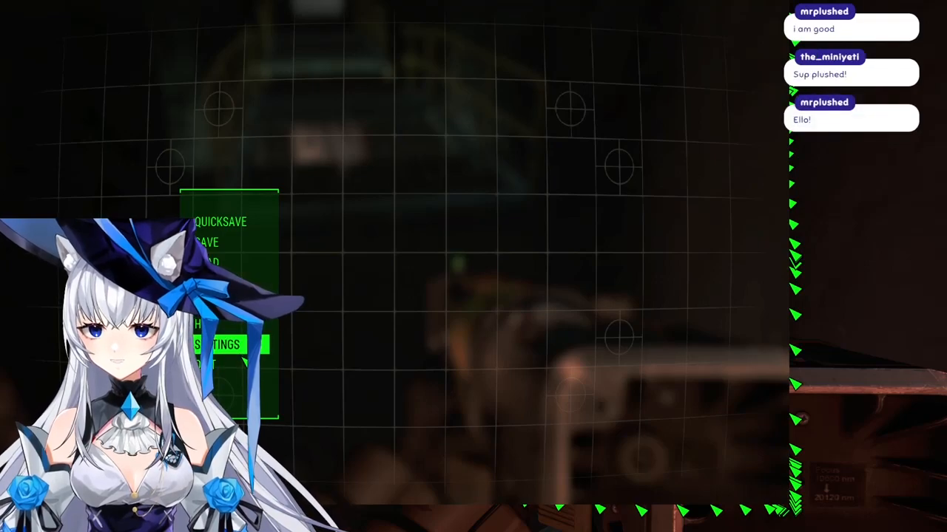
# Step: Select an option in the pause menu over the distorted grid view
pyautogui.click(223, 345)
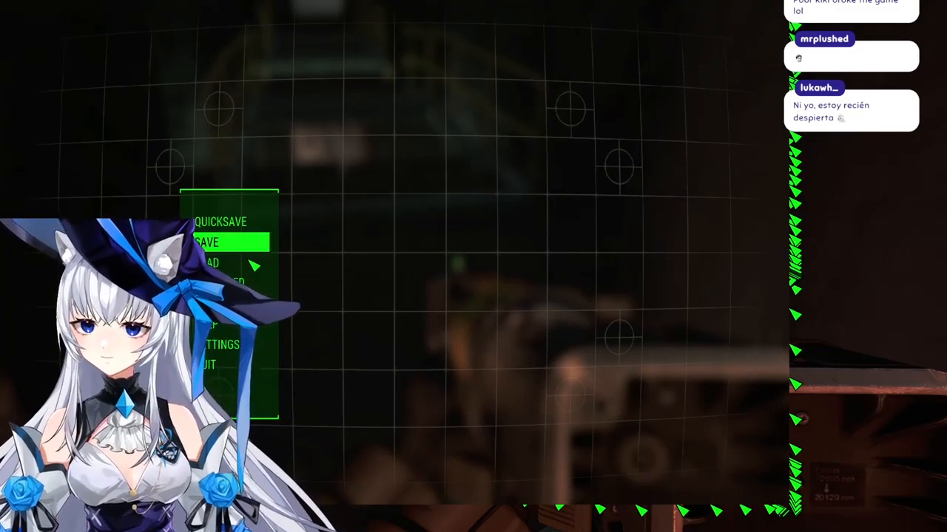
pyautogui.click(208, 242)
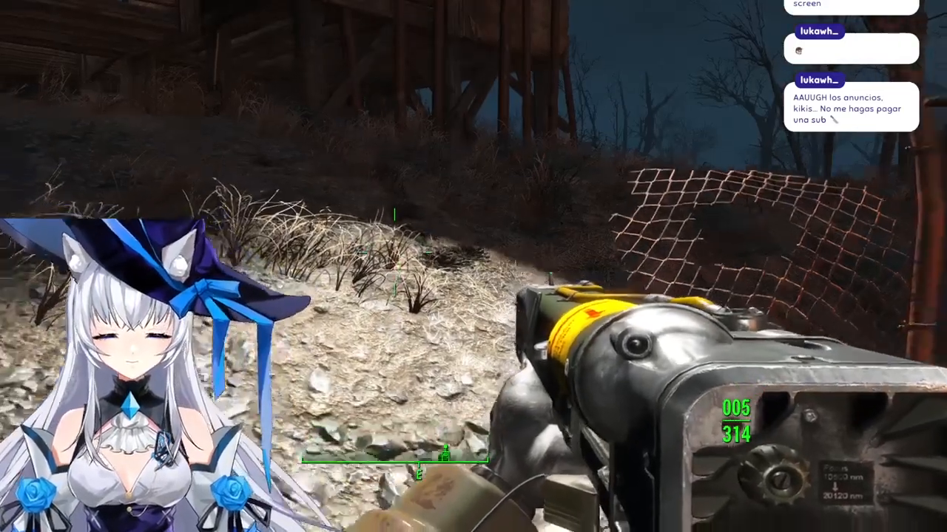
# Step: Bring the pause menu up again over the outdoor night scene
pyautogui.press('Escape')
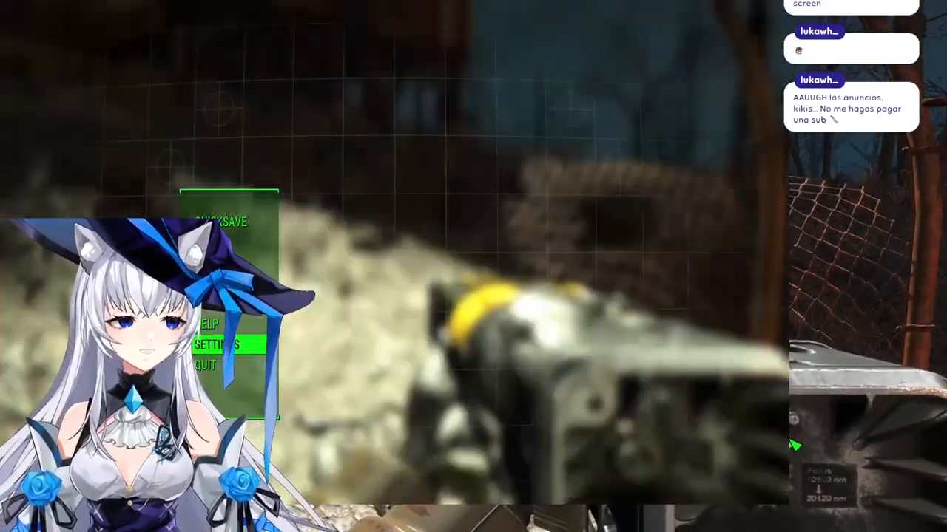